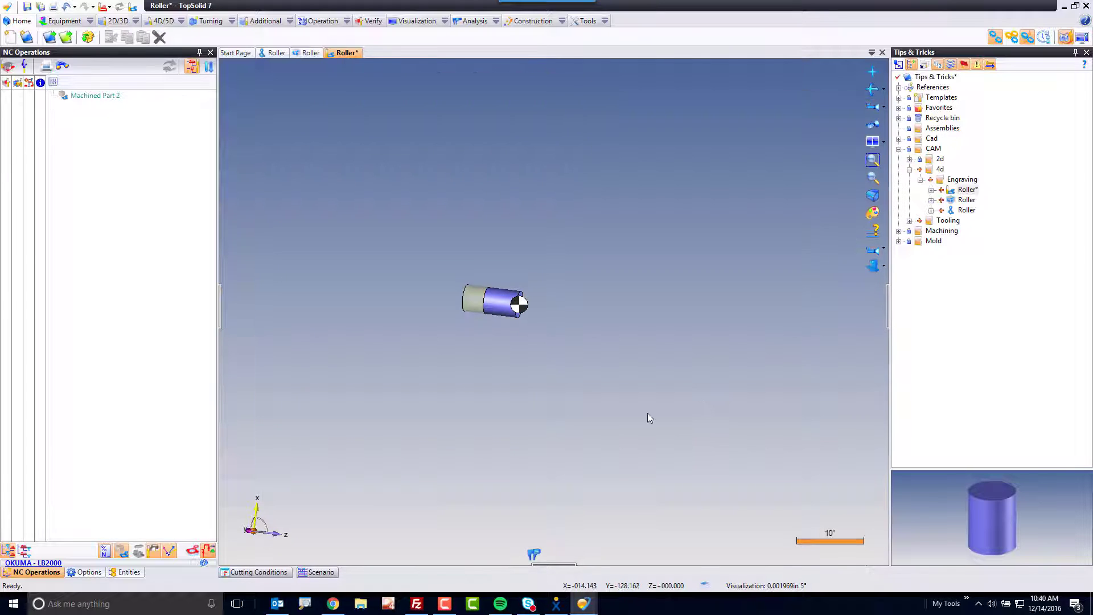
pyautogui.moveTo(245, 139)
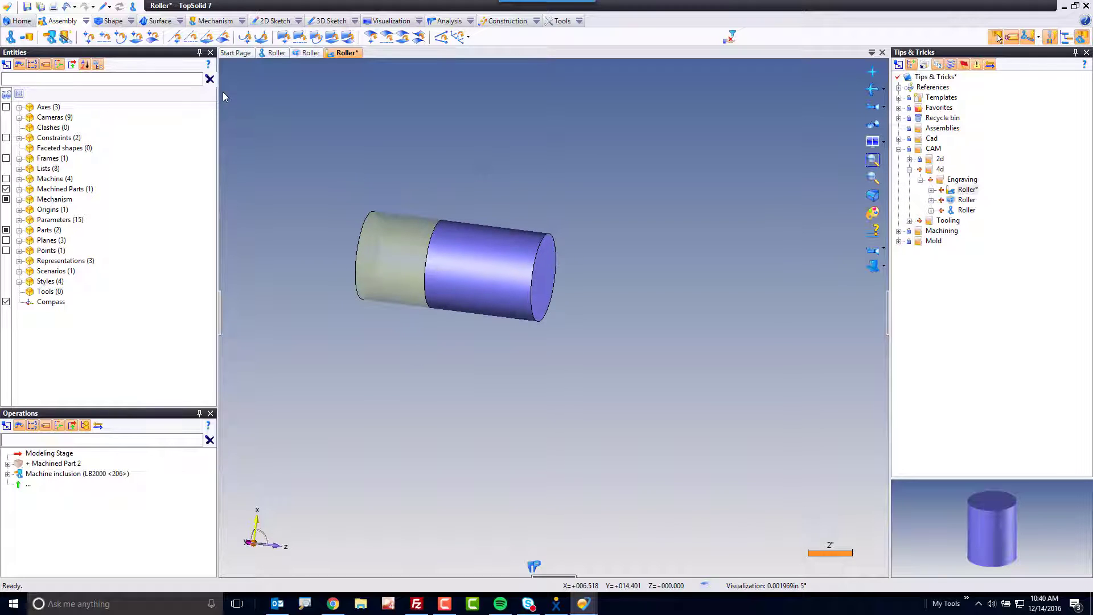
# Step: Open the 3D Sketch command list to reach the curve operations
pyautogui.click(330, 21)
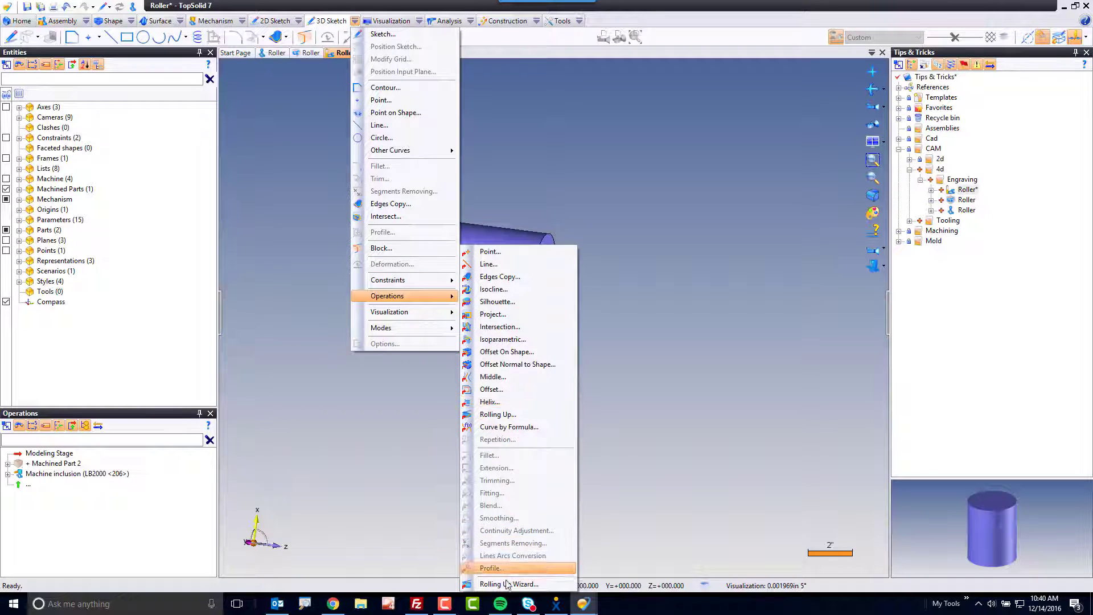
pyautogui.moveTo(509, 584)
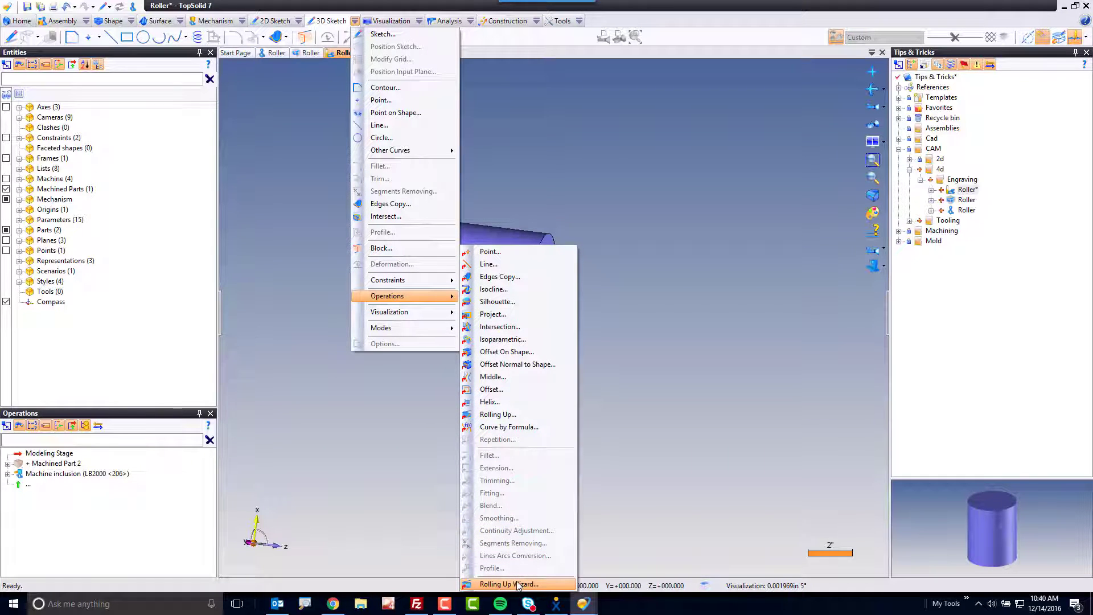
# Step: Start the Rolling Up Wizard with a 4in diameter and 5in length
pyautogui.click(504, 584)
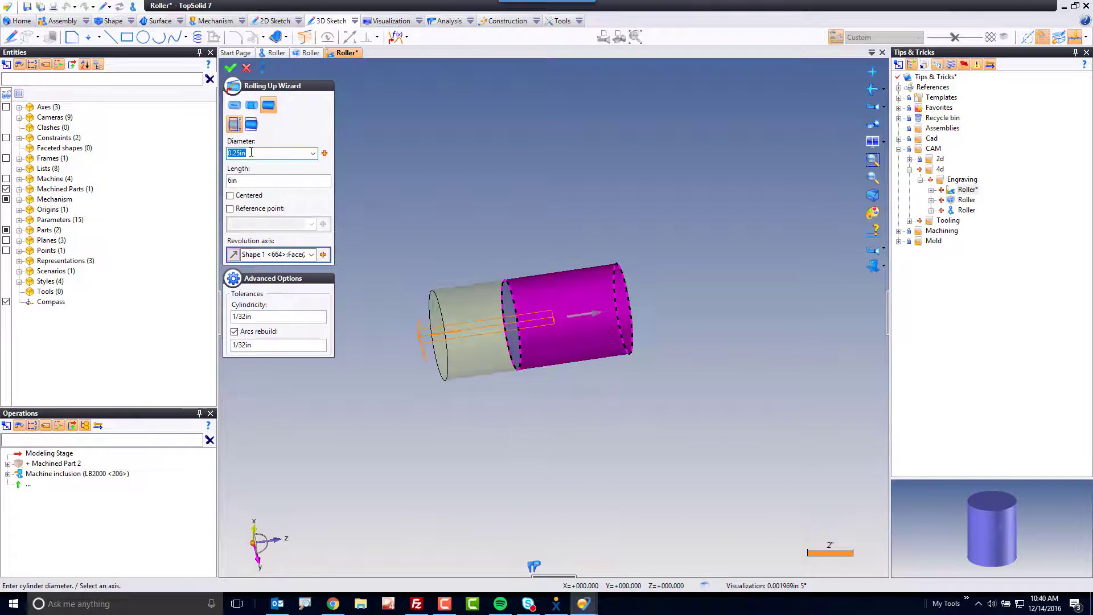
pyautogui.click(324, 152)
pyautogui.write('4')
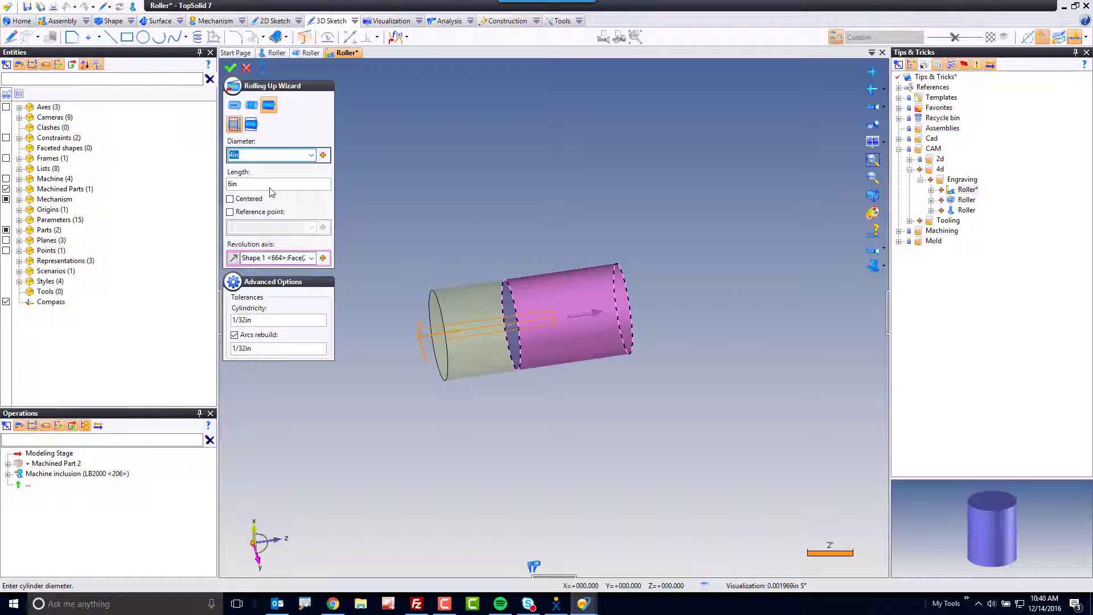
pyautogui.click(272, 183)
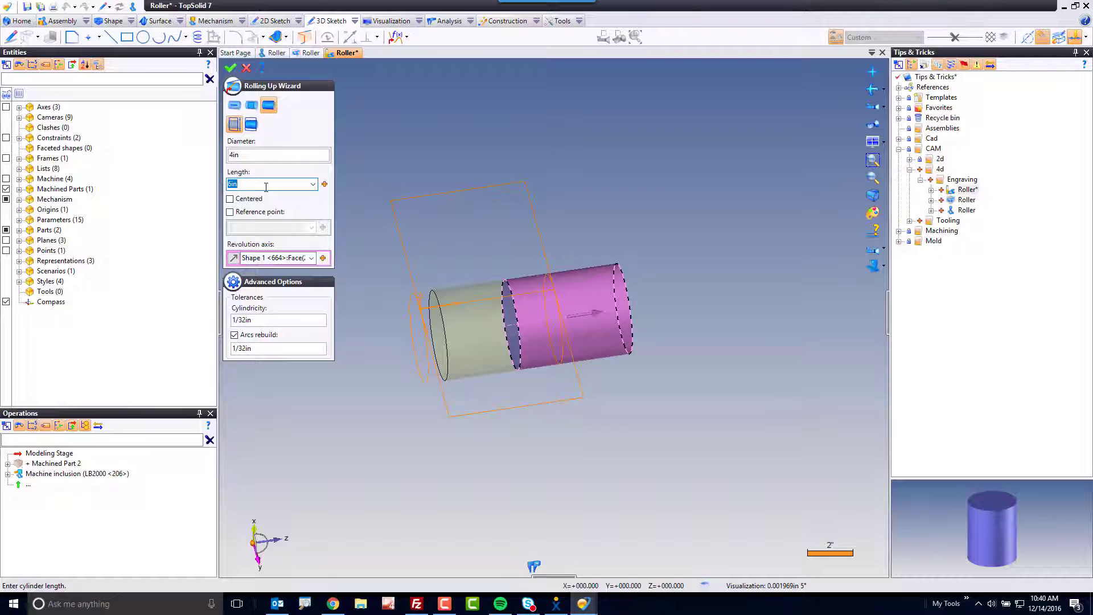
pyautogui.write('5in')
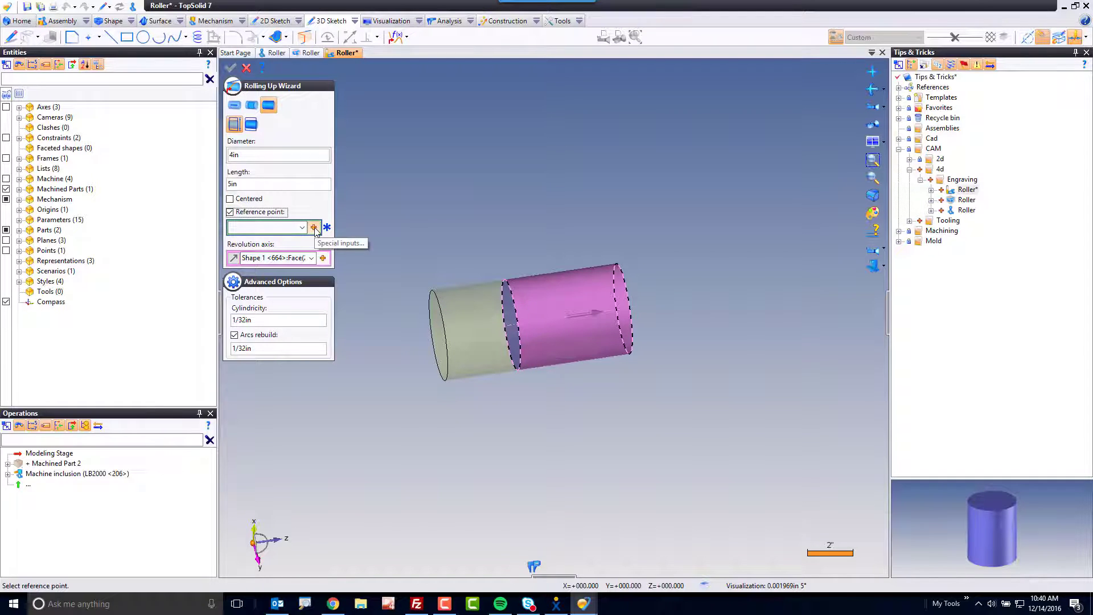
# Step: Set an extreme point on the roller's circular edge as the reference point
pyautogui.click(327, 227)
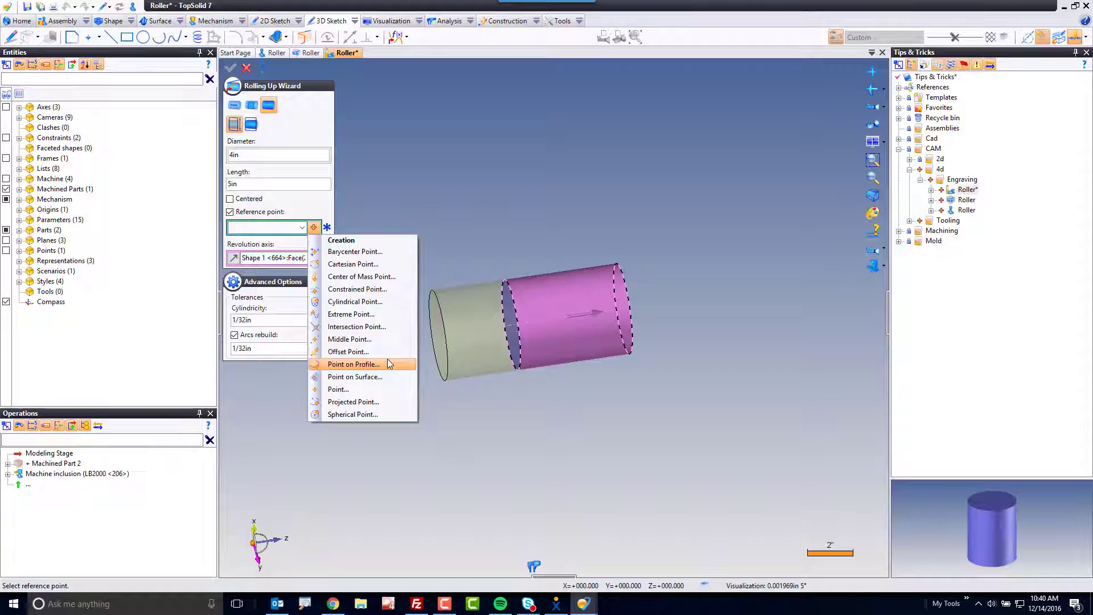
pyautogui.click(351, 314)
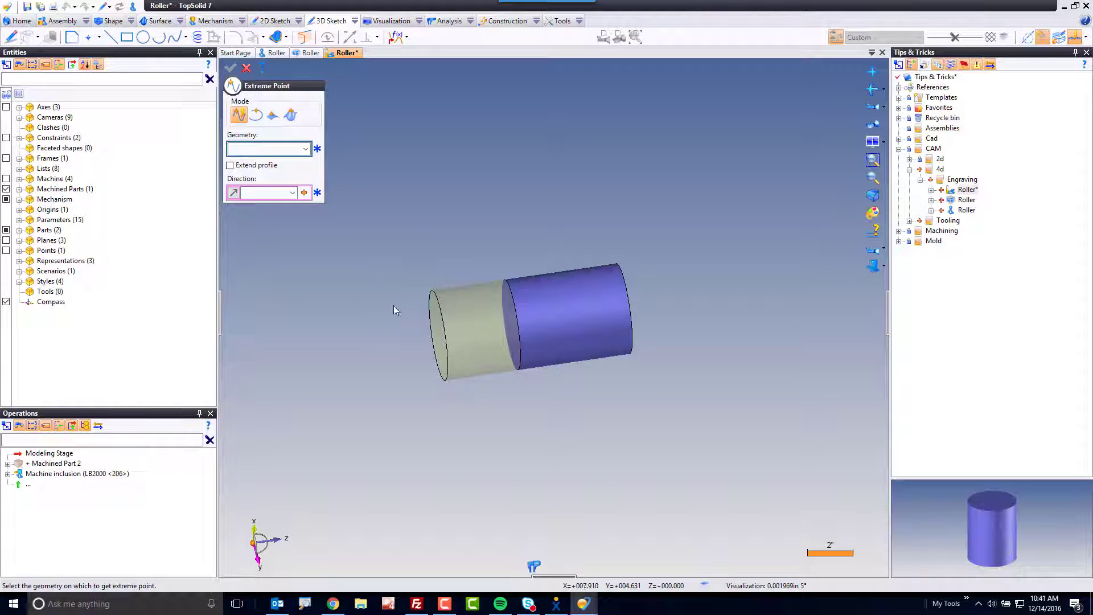
pyautogui.click(519, 321)
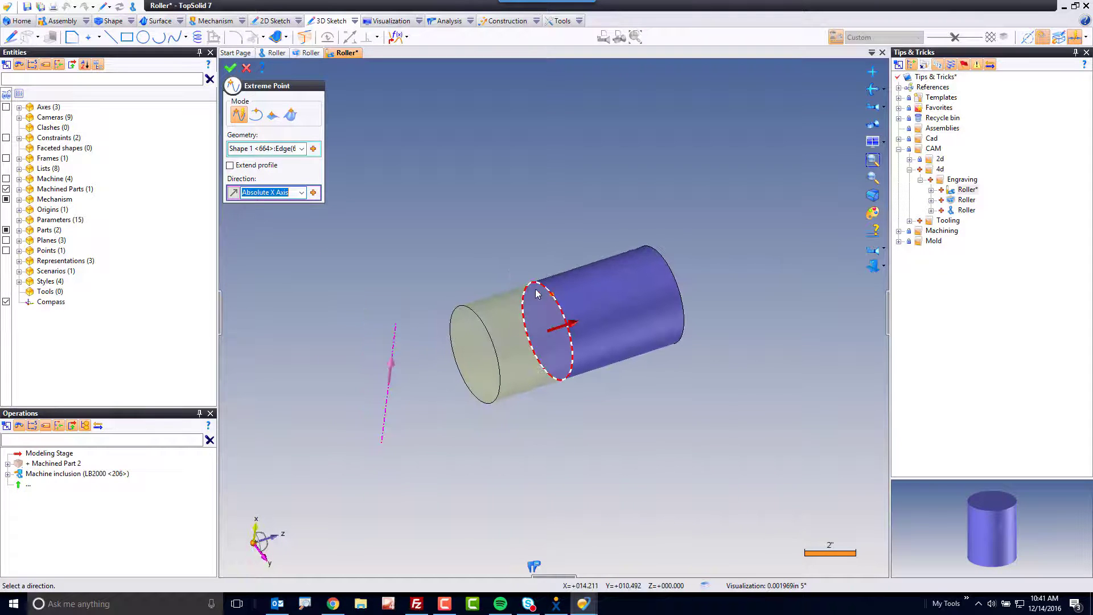
pyautogui.click(233, 193)
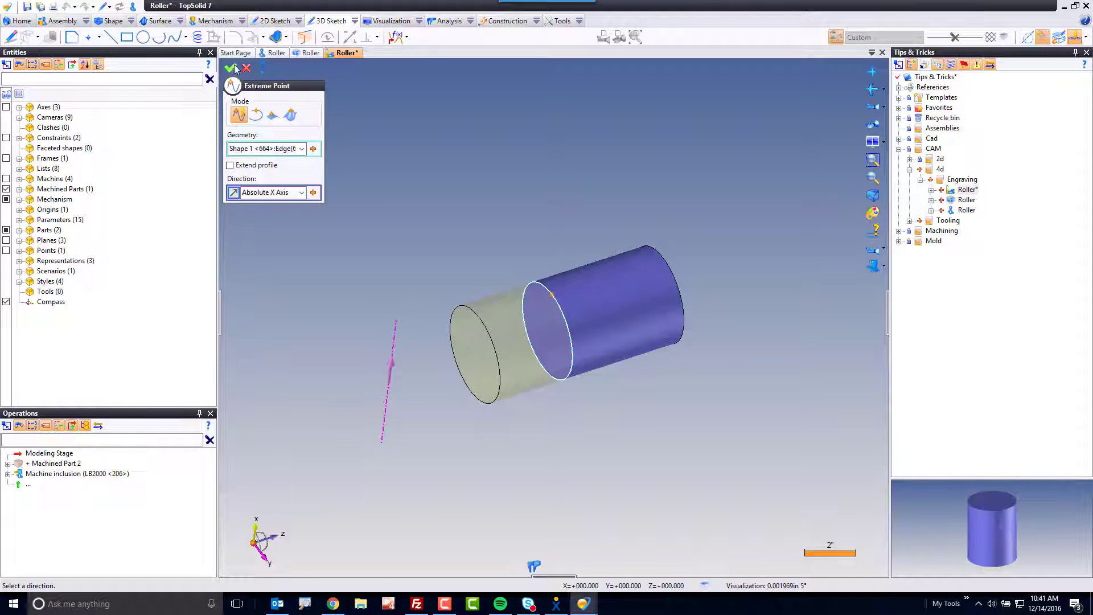
pyautogui.click(231, 68)
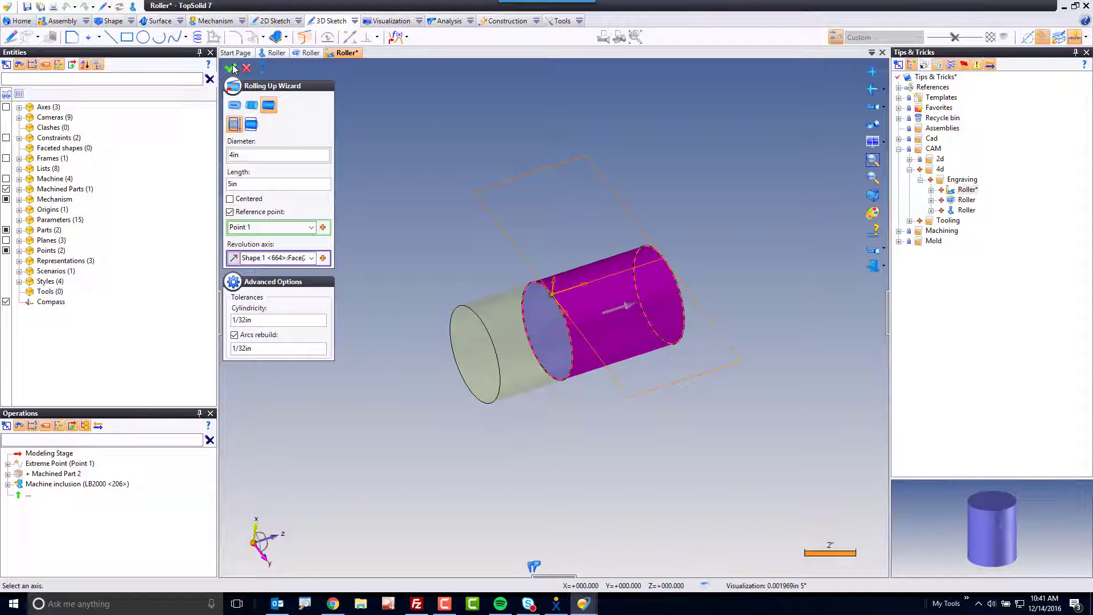
# Step: Validate the wizard to create Unrolled sketch 1 with -180° to 180° angle lines
pyautogui.click(234, 68)
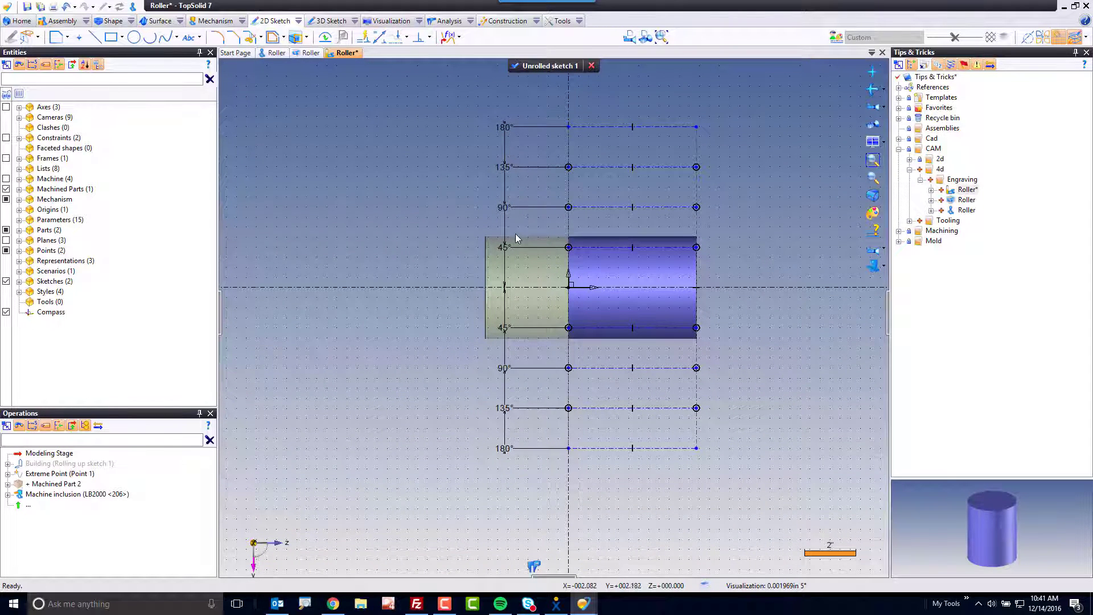
pyautogui.moveTo(537, 421)
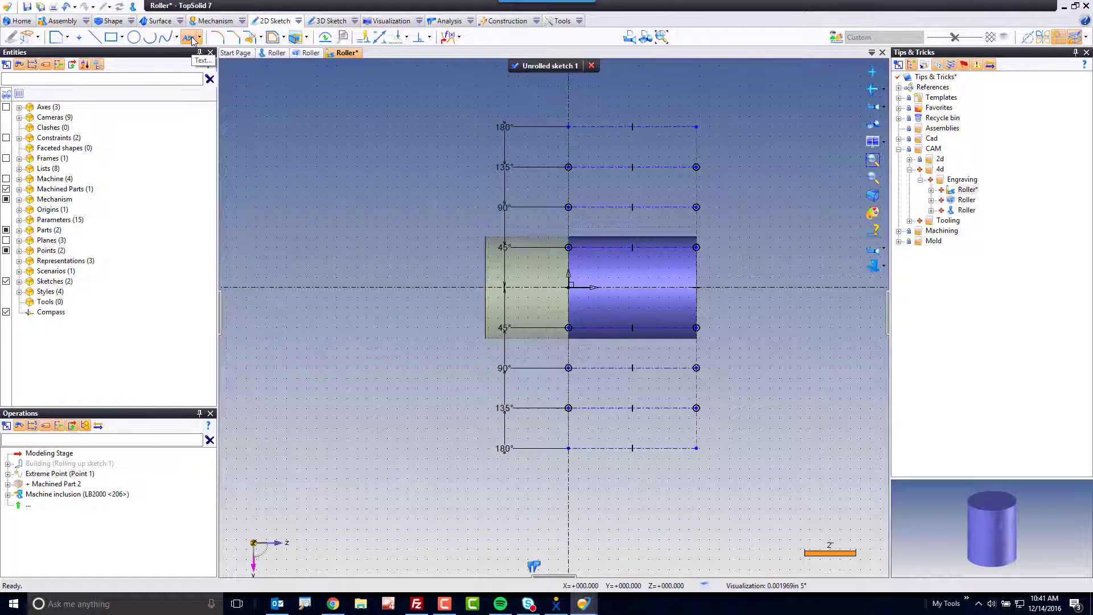
# Step: Add 'TopSolid' text in IsonormD 1.25in, angled 70°, with custom width and spacing
pyautogui.click(189, 37)
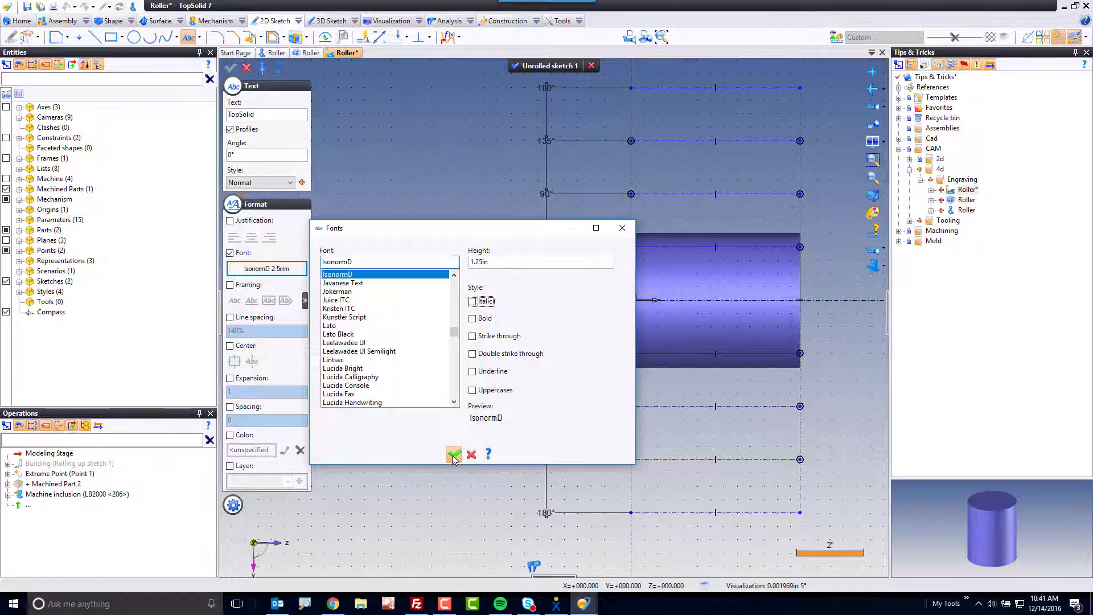
pyautogui.click(453, 454)
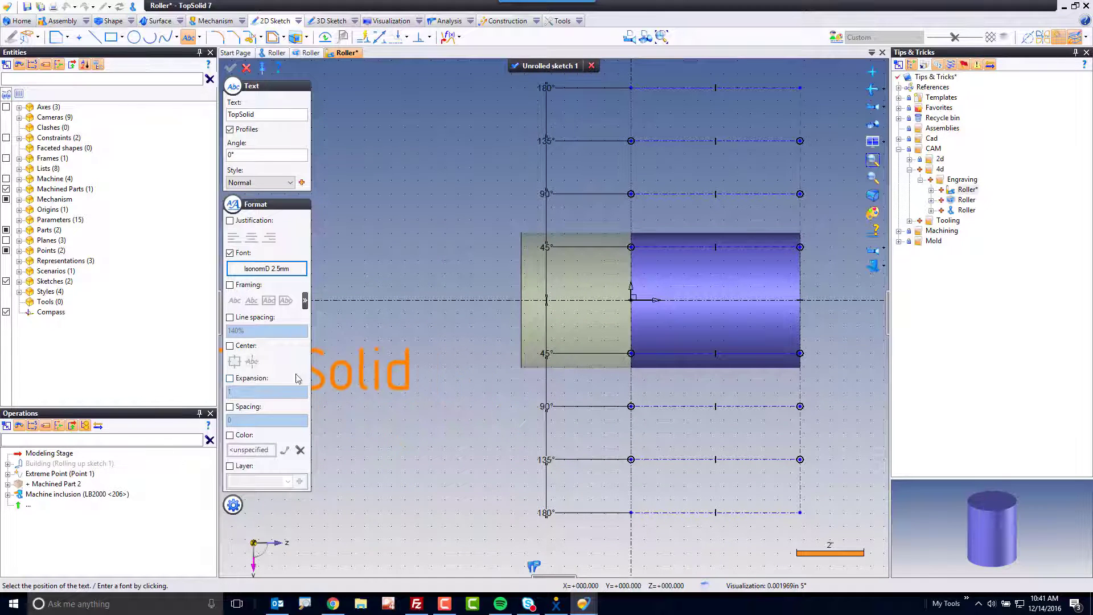
pyautogui.click(230, 378)
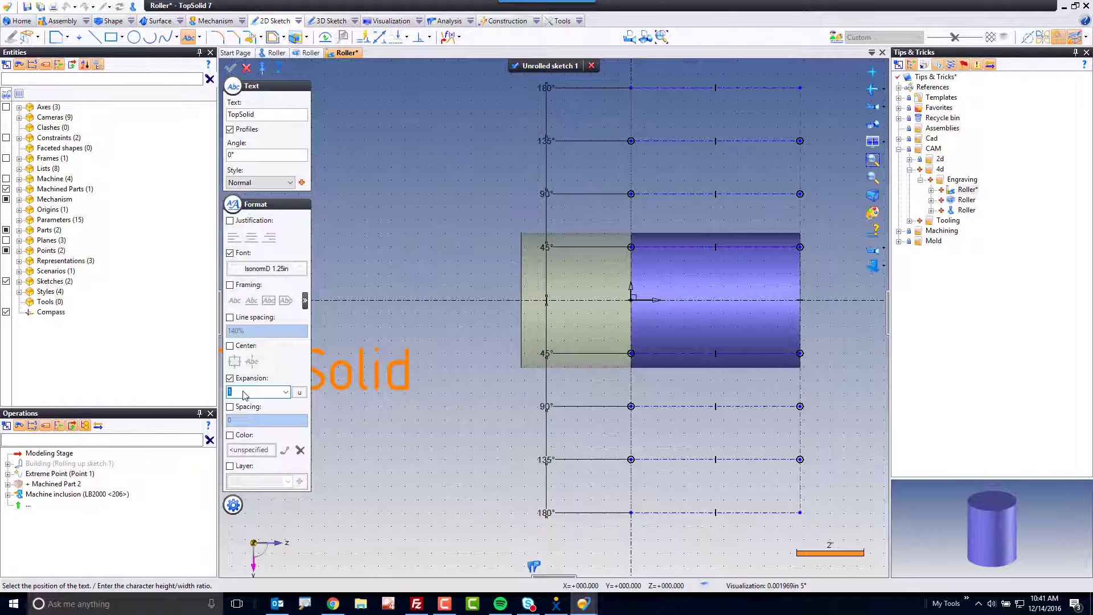
pyautogui.click(230, 407)
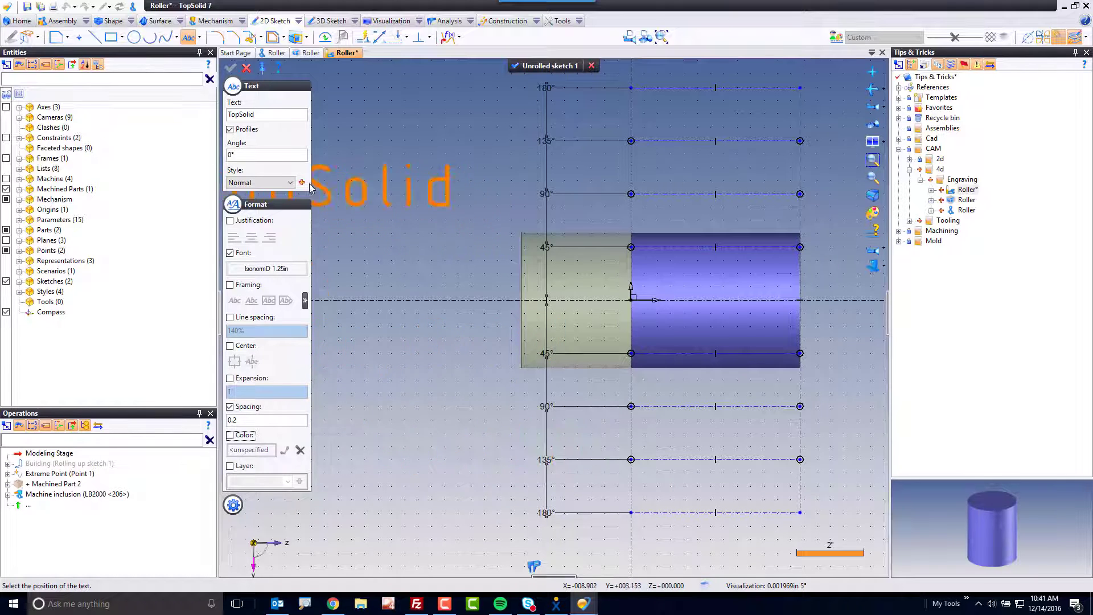
pyautogui.write('70')
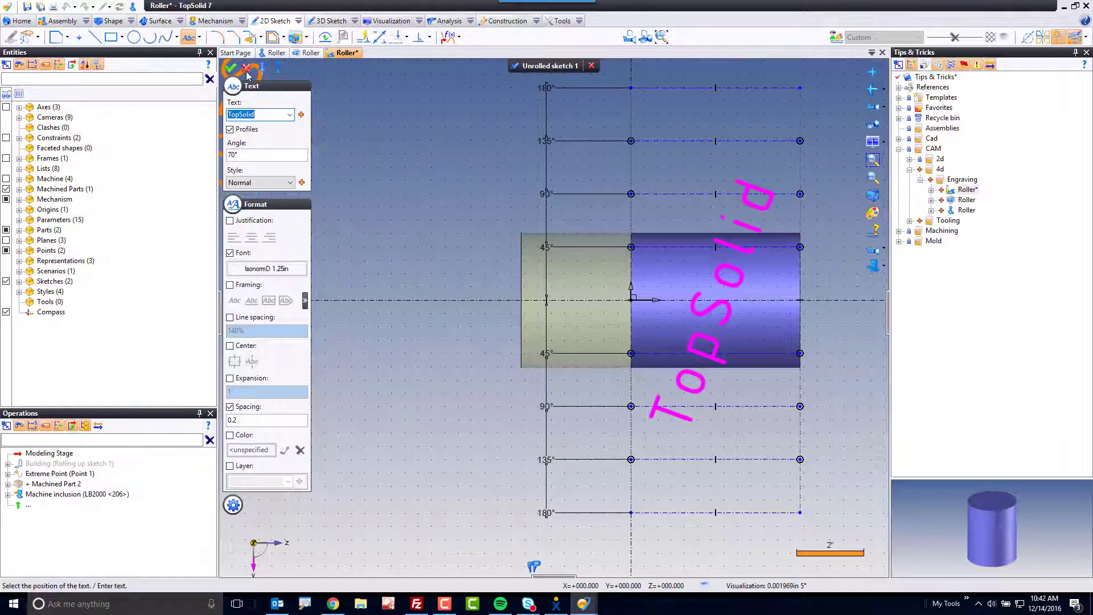
pyautogui.click(229, 70)
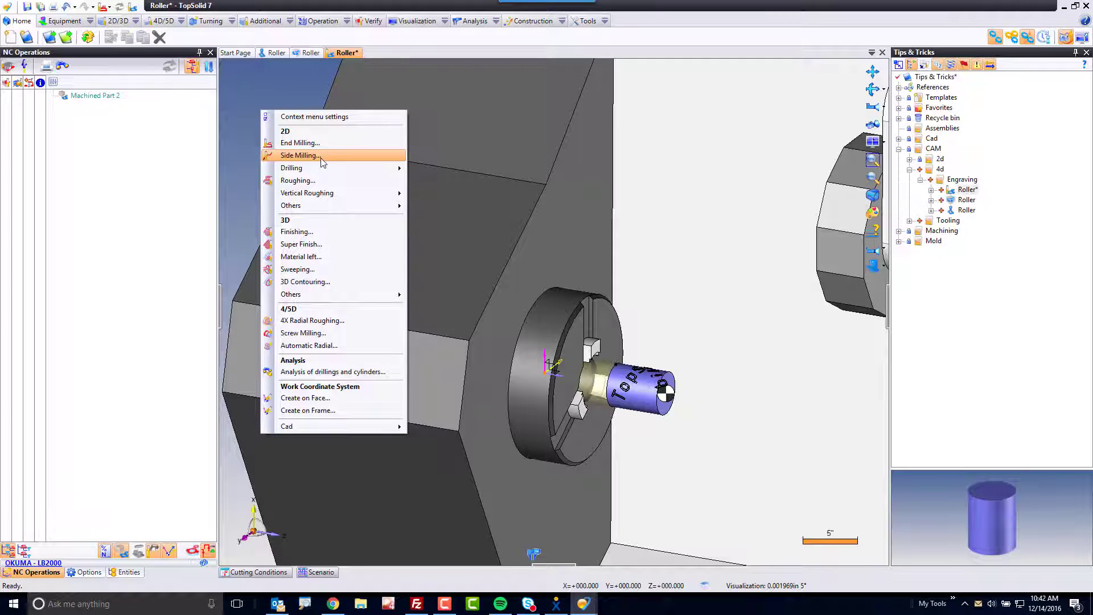
# Step: Start a side milling operation with a 0.125in Ball Nose Mill
pyautogui.click(300, 155)
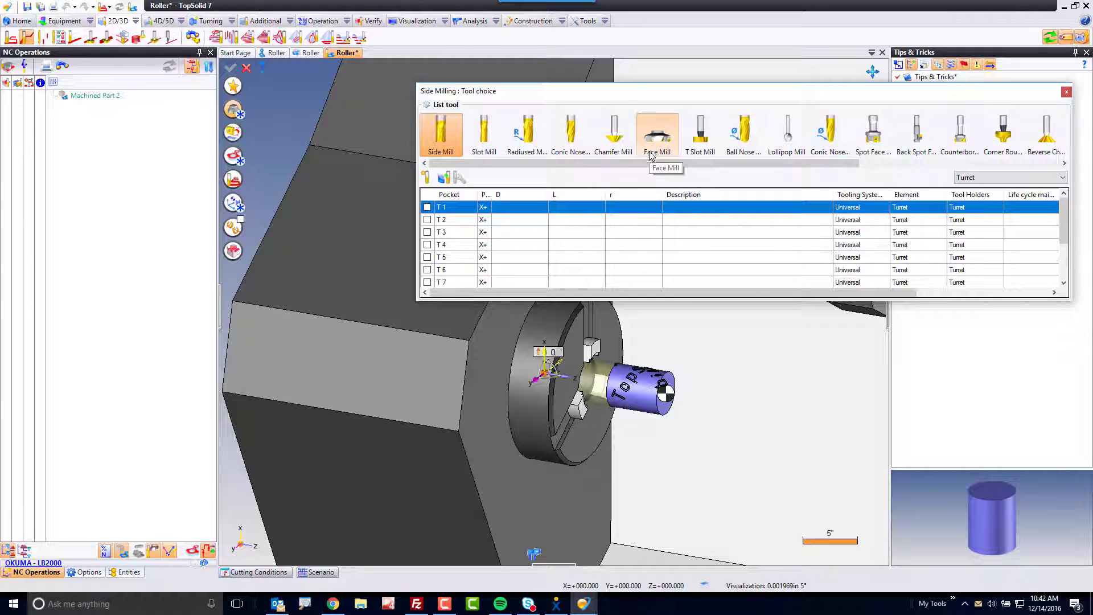
pyautogui.moveTo(742, 133)
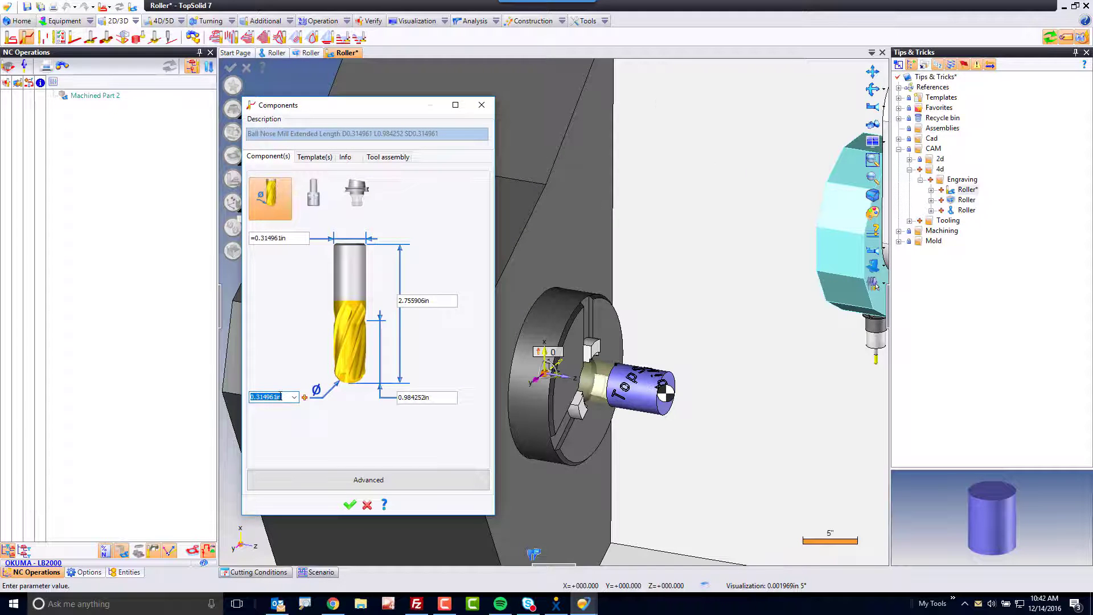
pyautogui.write('.125')
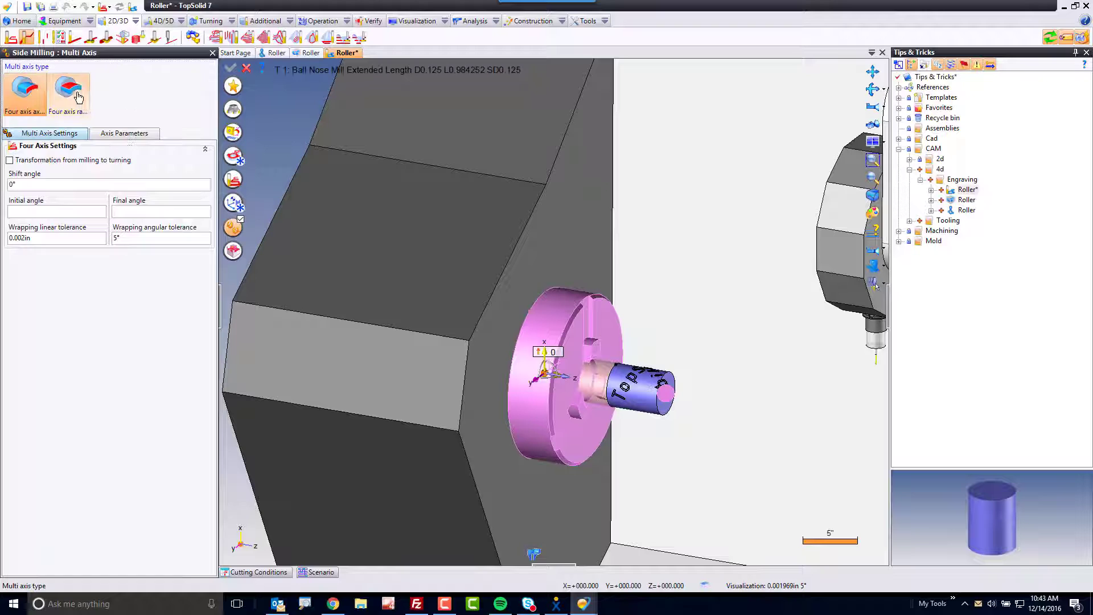
# Step: Choose Four axis radial as the side milling's multi-axis type
pyautogui.click(69, 91)
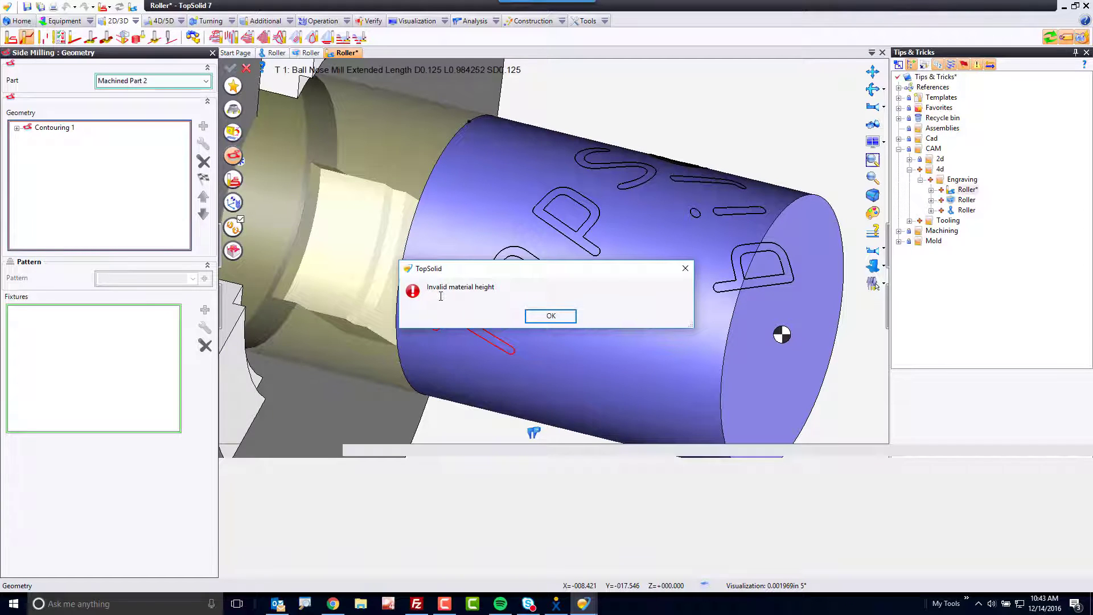
# Step: Dismiss the invalid material height error and set stock to leave on floor to -0.02in
pyautogui.click(550, 316)
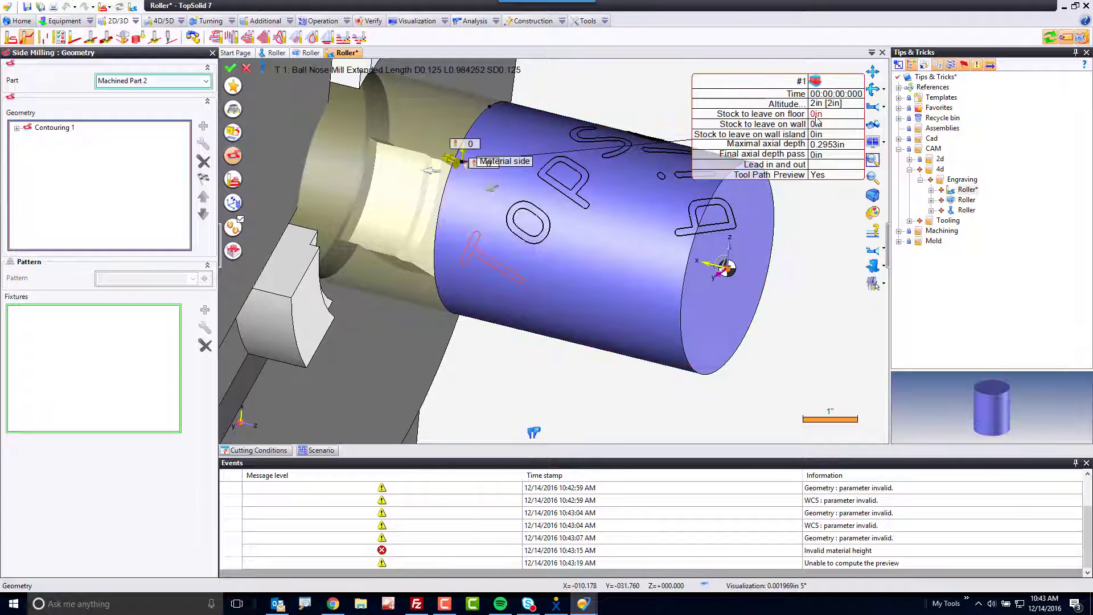
pyautogui.click(816, 114)
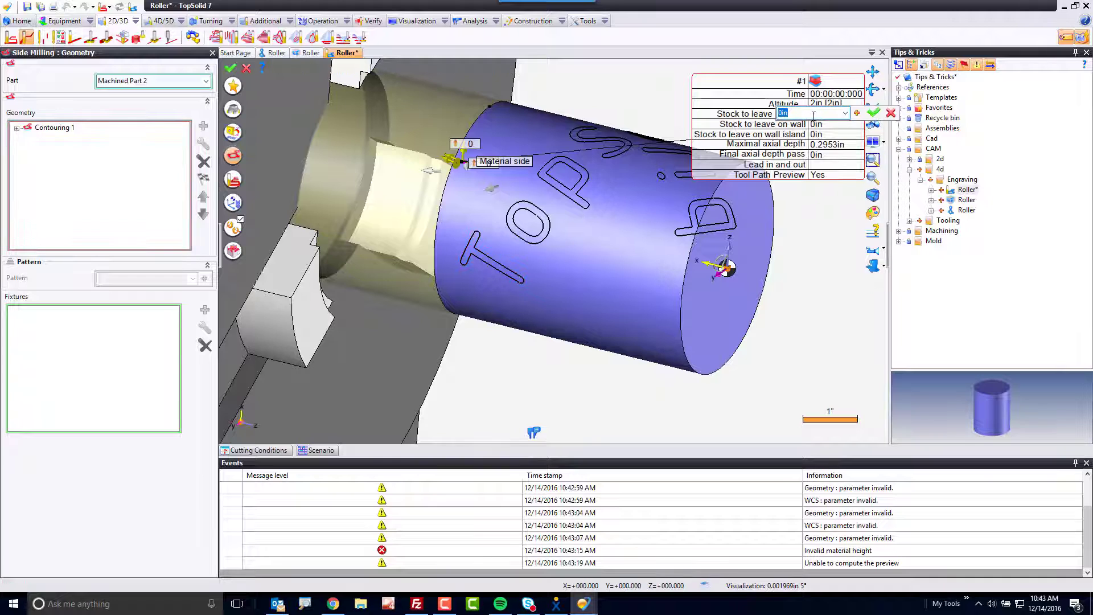
pyautogui.write('-.02')
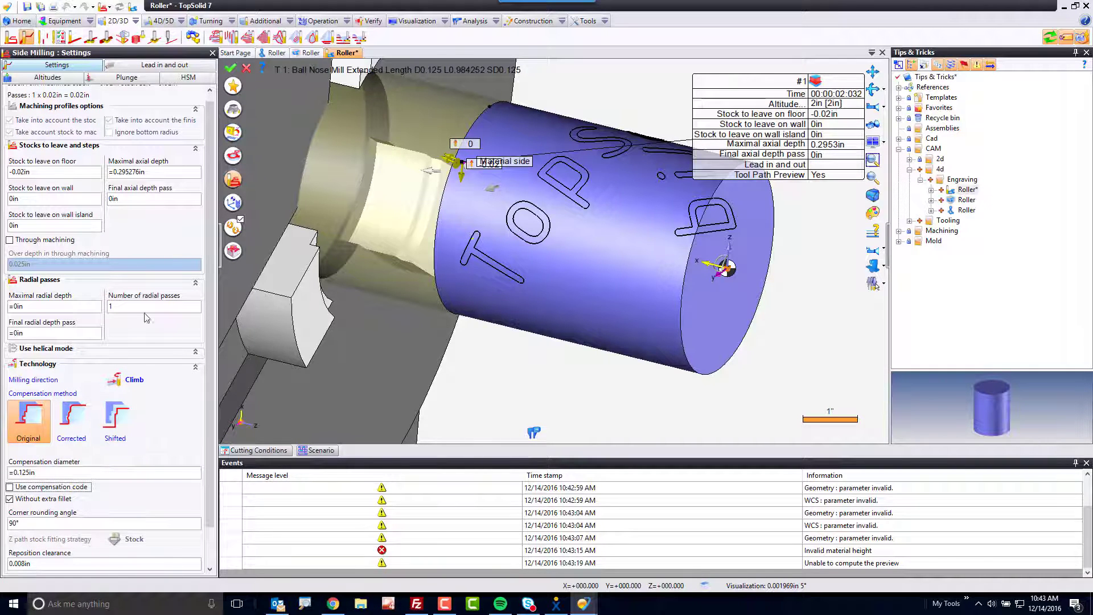
# Step: Set the lead in and out type to Direct
pyautogui.click(160, 65)
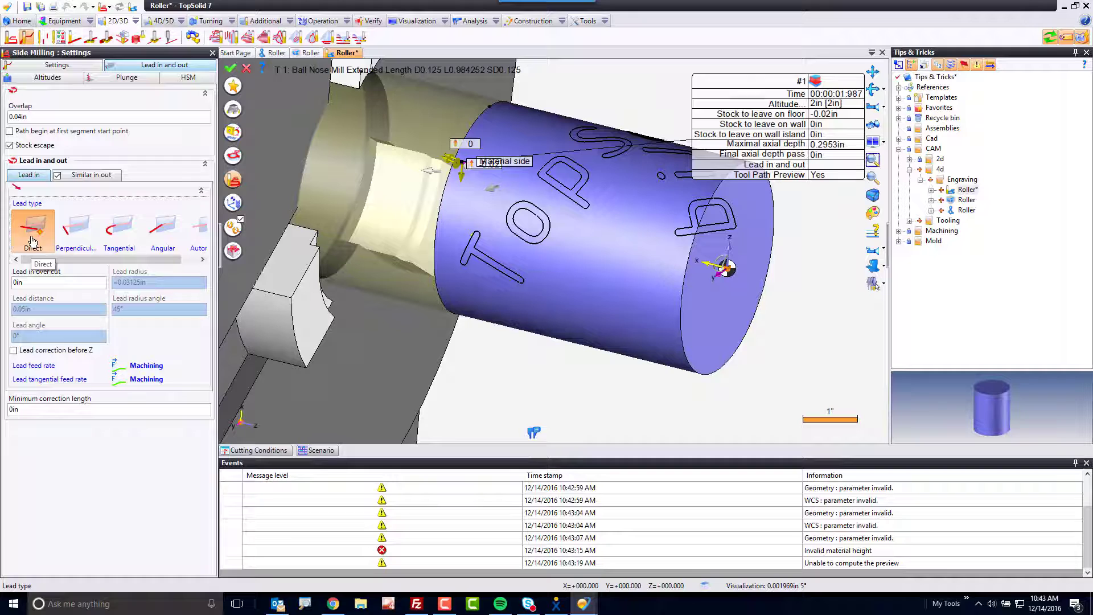
pyautogui.click(56, 65)
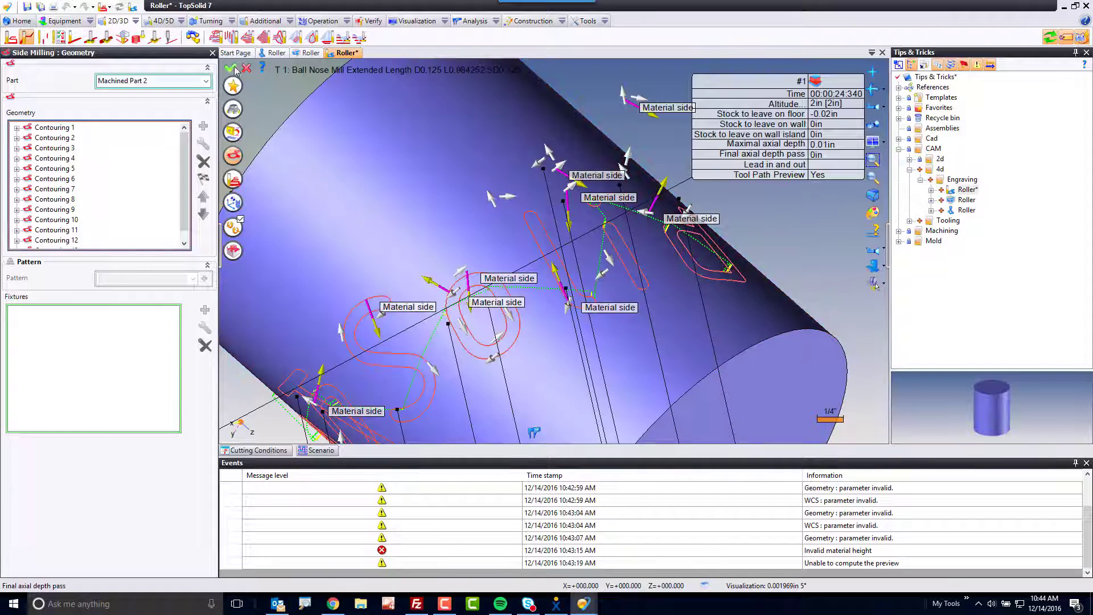
# Step: Validate the Side Milling (Radial) operation and close its quick simulation
pyautogui.click(233, 68)
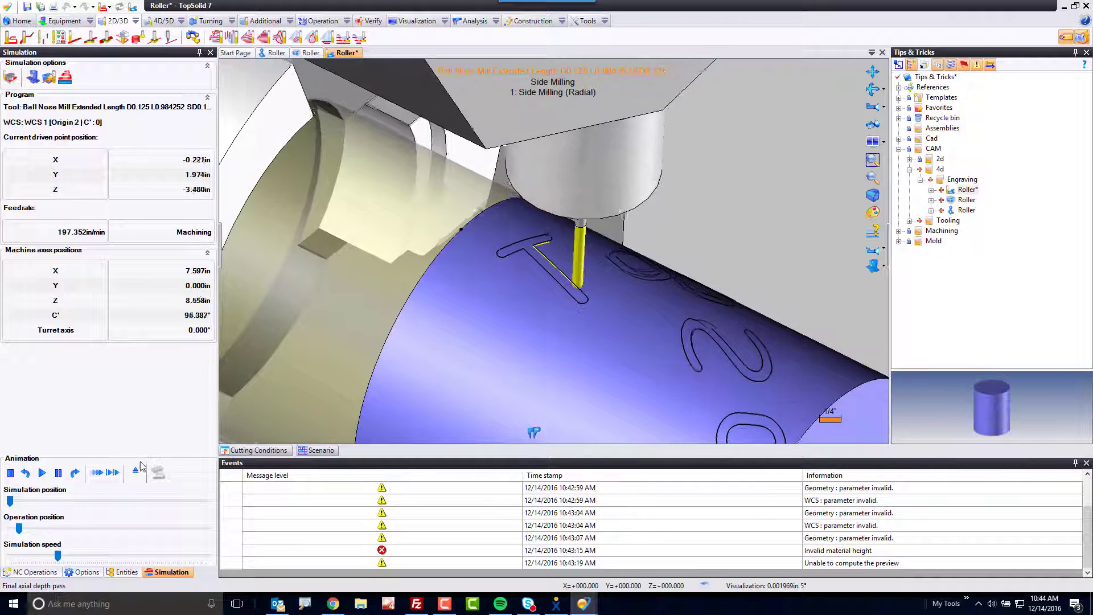
pyautogui.click(32, 572)
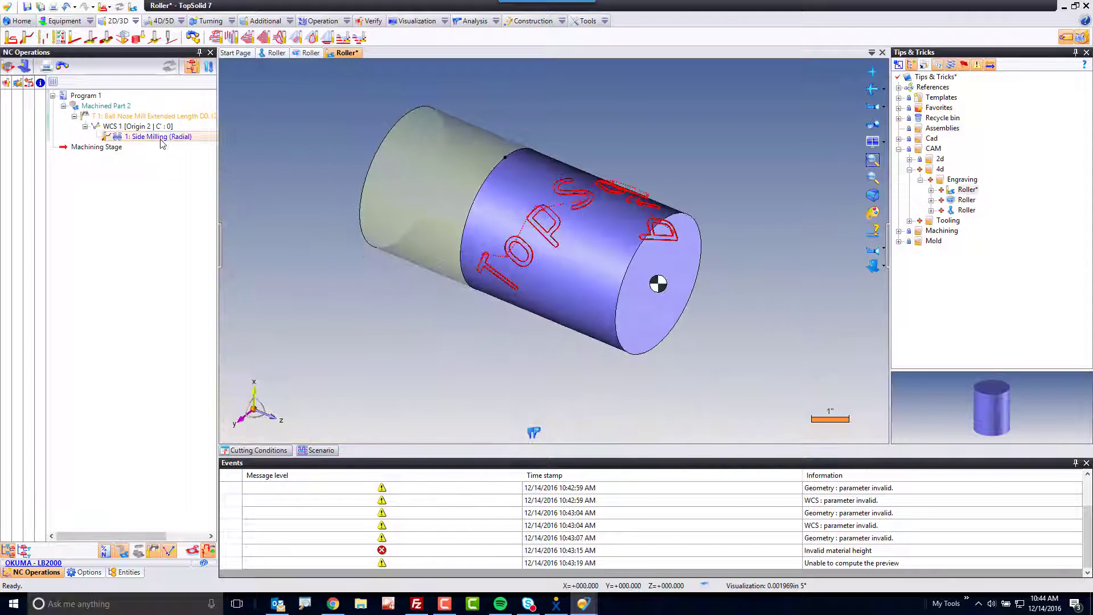
# Step: Verify Side Milling (Radial) on the roller stock in turbo and animation mode
pyautogui.rightClick(159, 136)
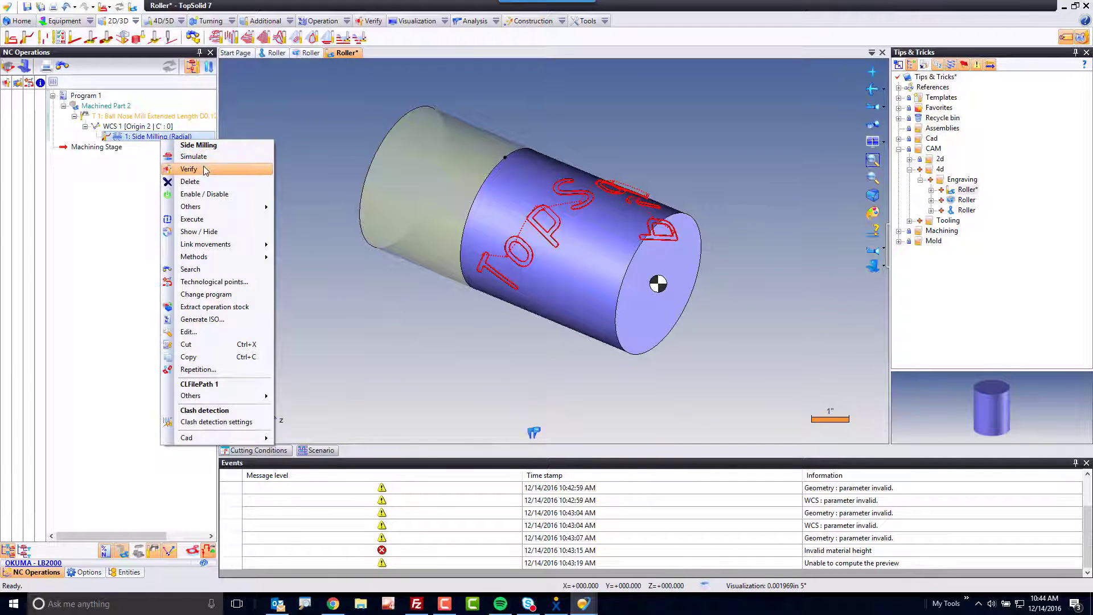
pyautogui.click(194, 157)
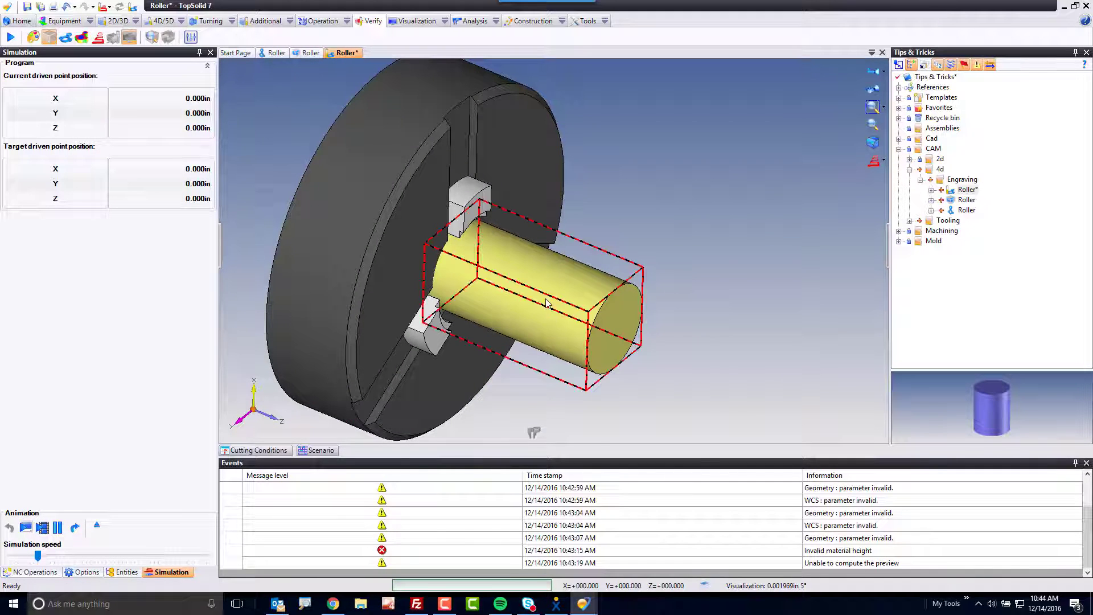
pyautogui.rightClick(547, 303)
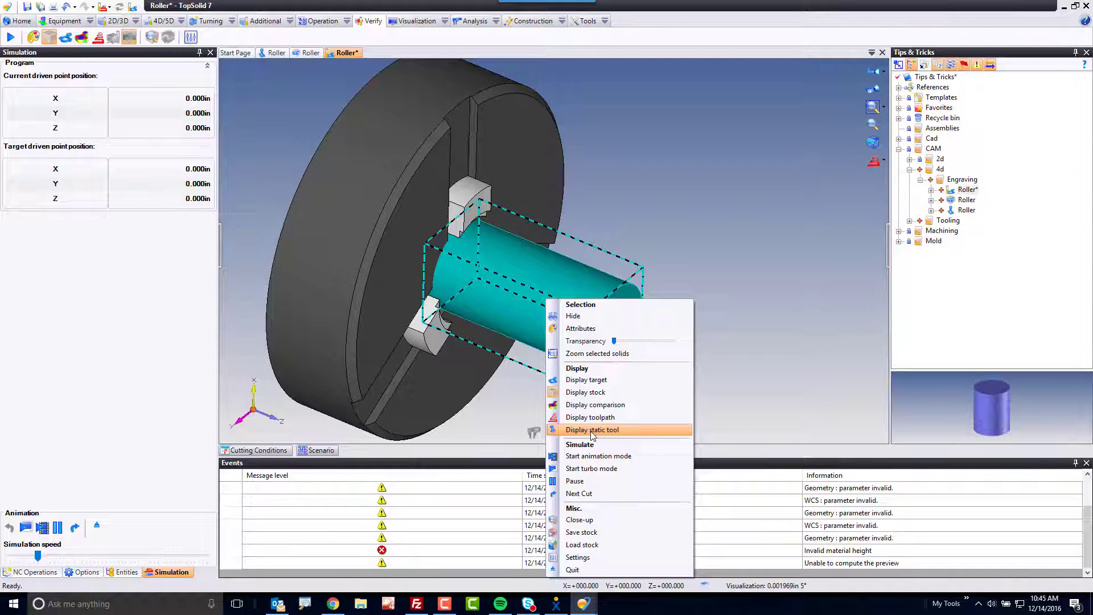
pyautogui.moveTo(530, 441)
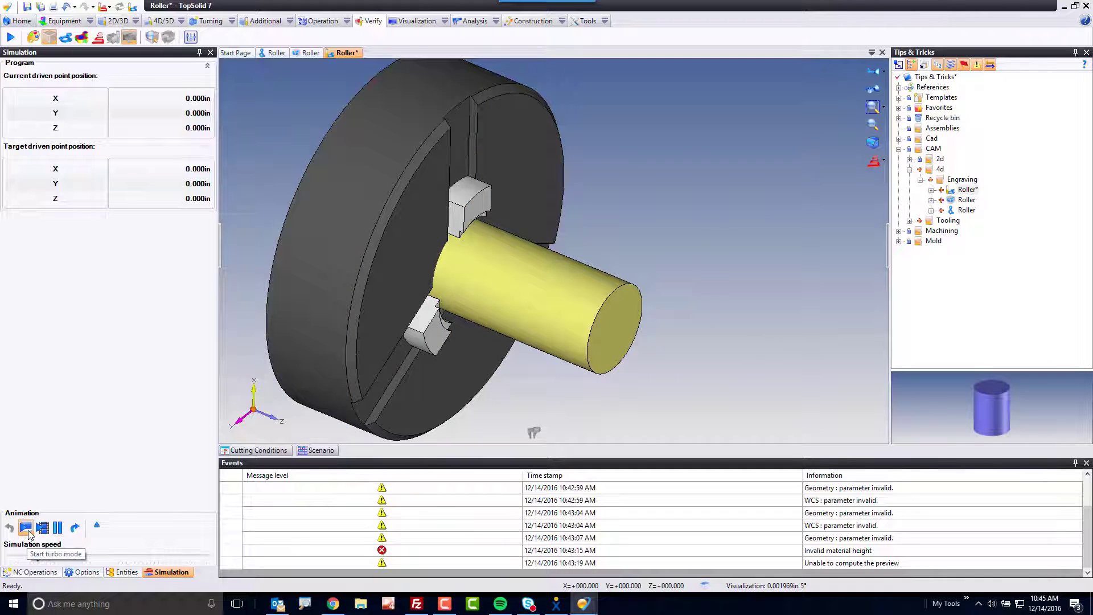
pyautogui.click(42, 528)
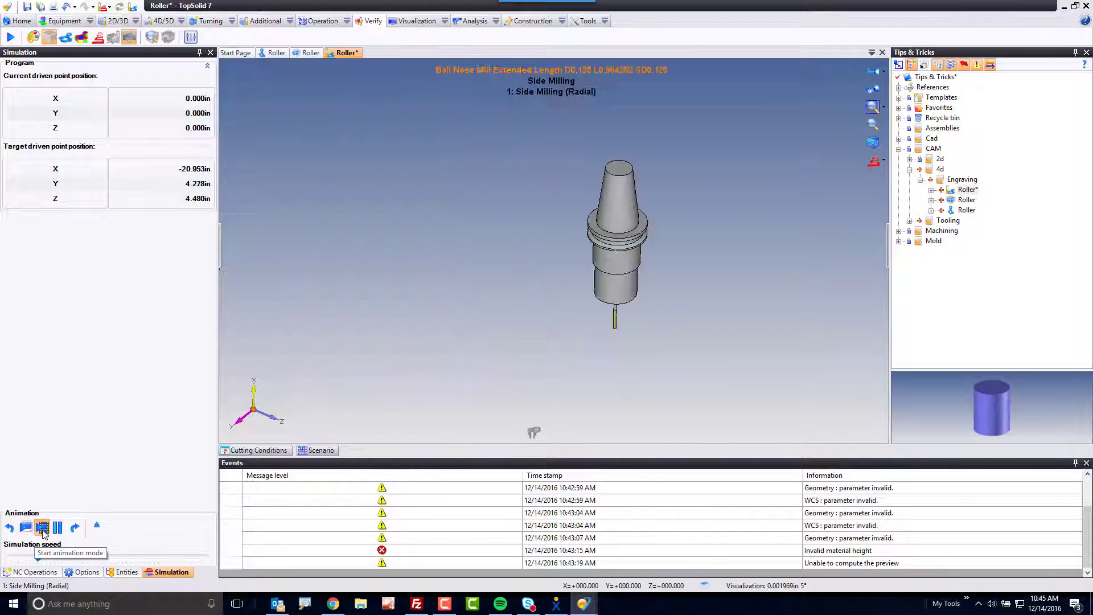
pyautogui.click(41, 528)
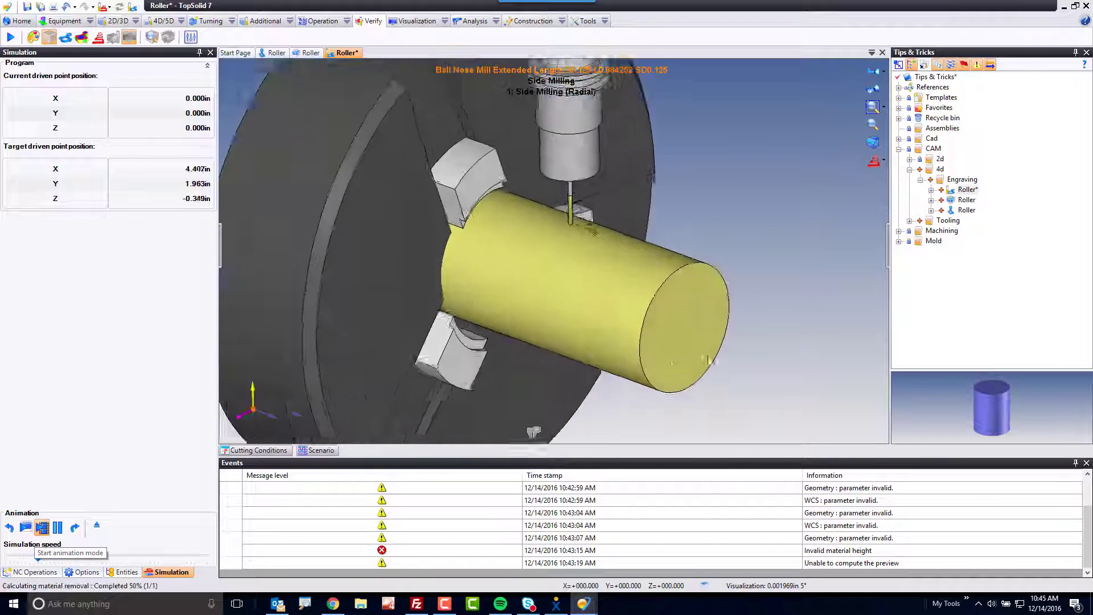